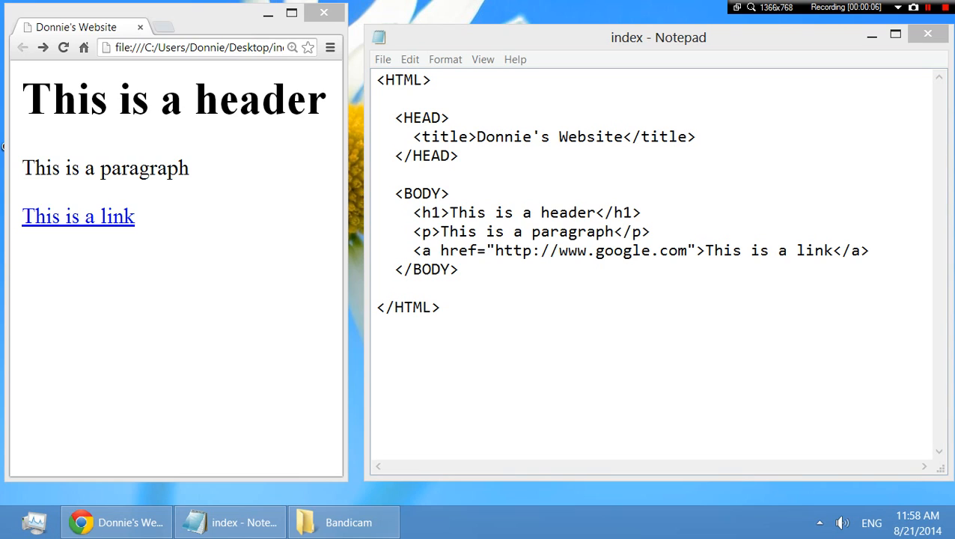
- Review the HEAD section's title lines and the BODY section, selecting all of the page's code
click(441, 307)
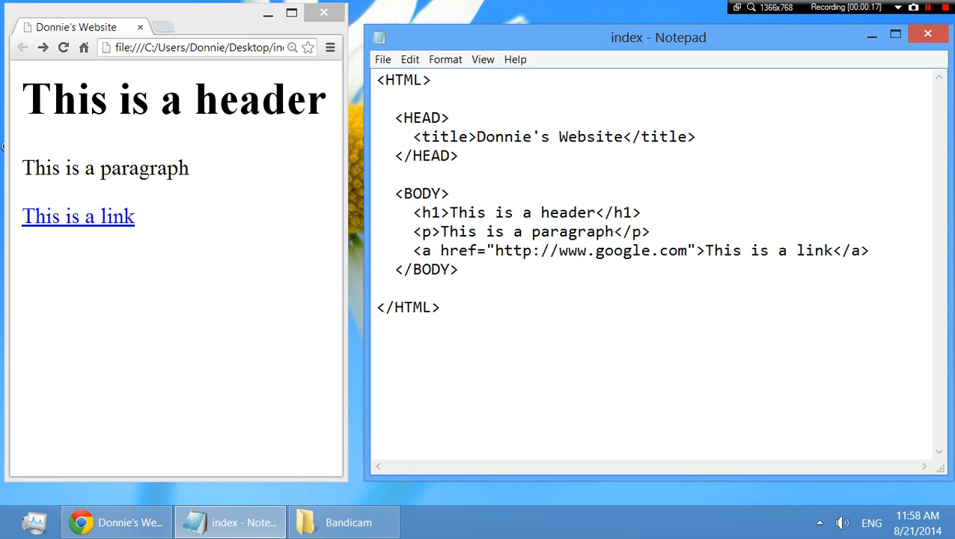
click(395, 116)
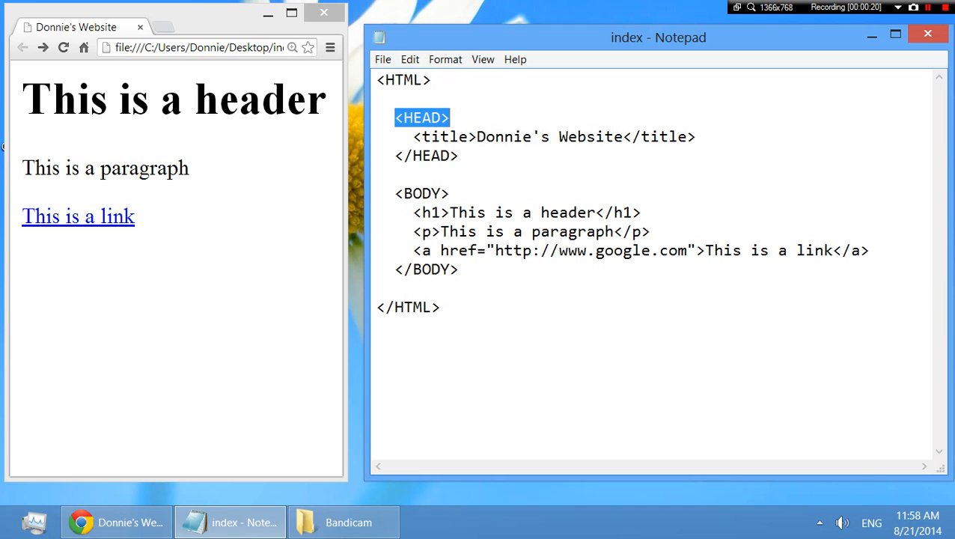
drag(449, 116, 458, 155)
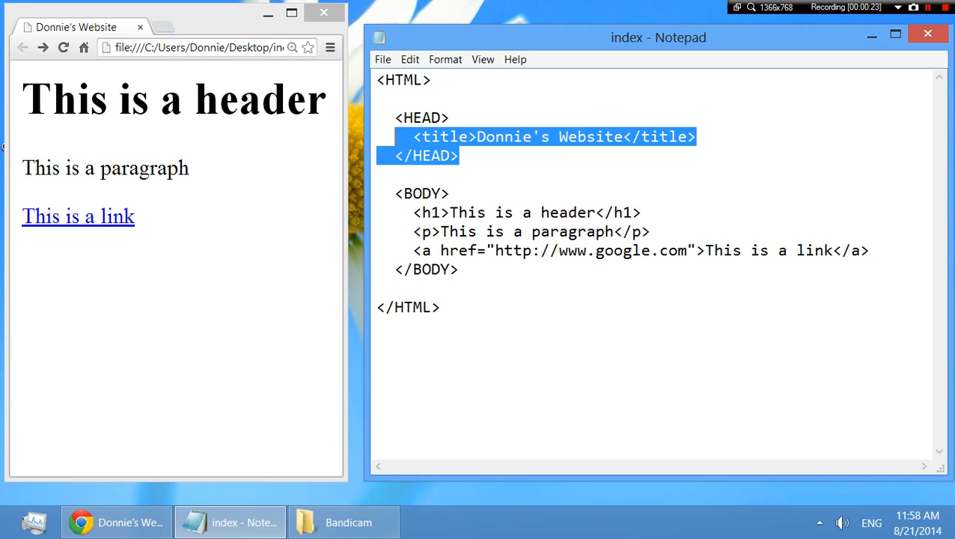
click(459, 156)
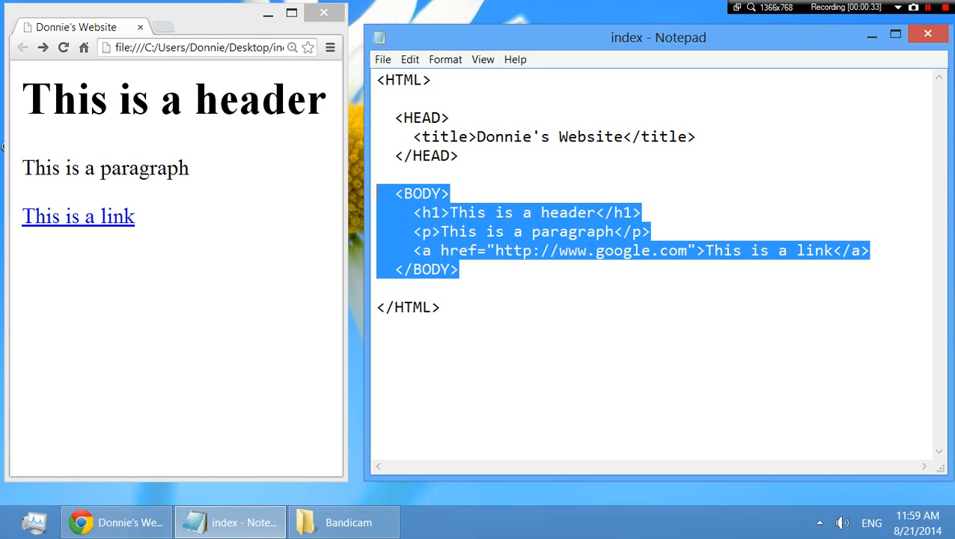
key(ctrl+a)
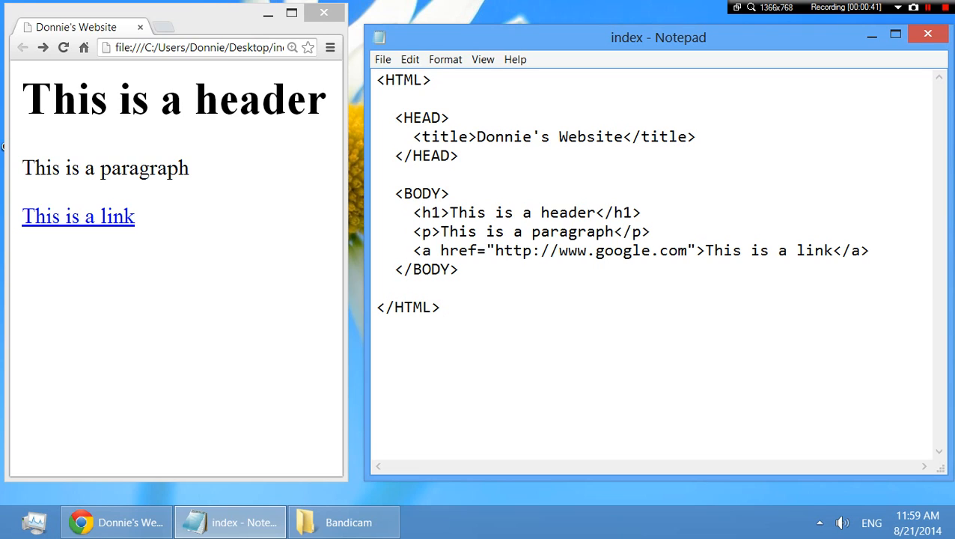
key(ctrl+a)
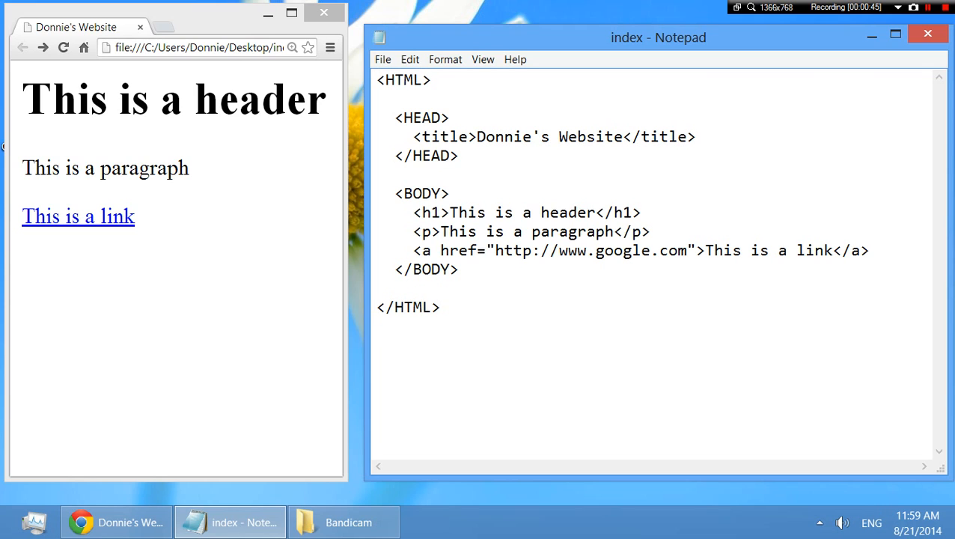
double_click(403, 81)
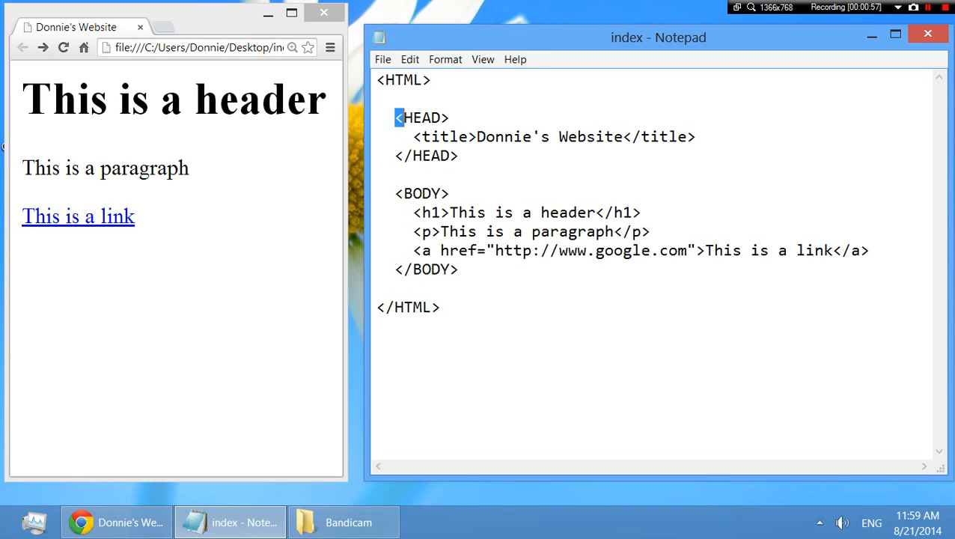
- Point out the closing BODY, title, anchor and HEAD tags, then select and deselect all the code
drag(398, 116, 458, 156)
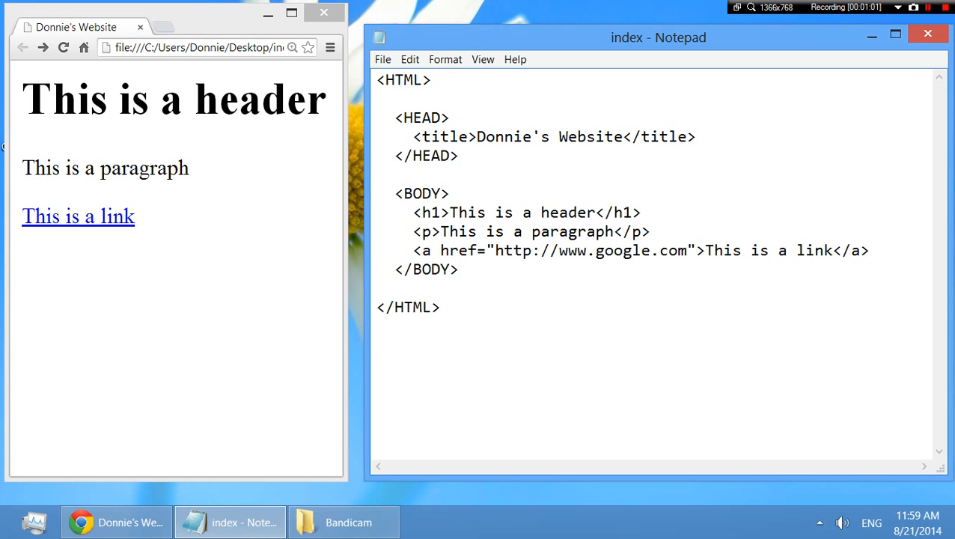
click(459, 270)
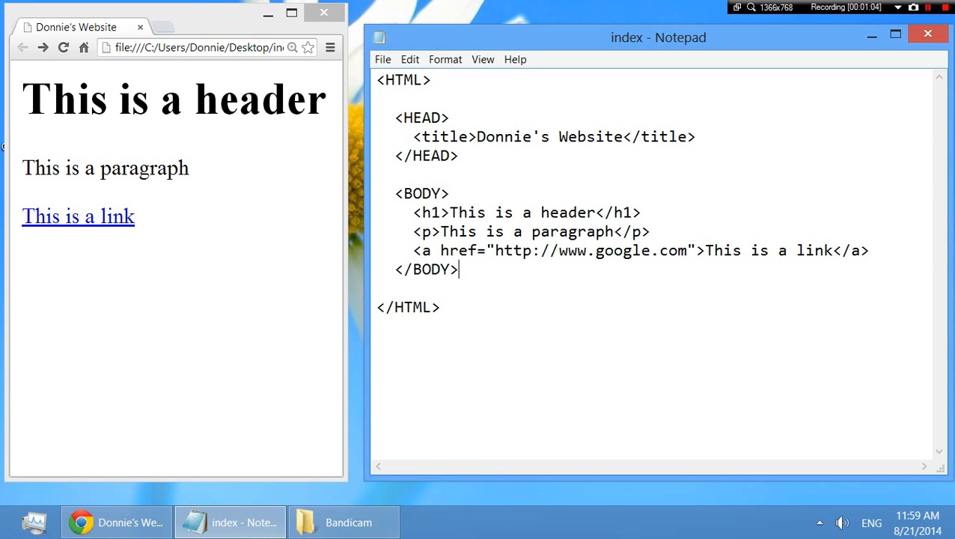
double_click(423, 117)
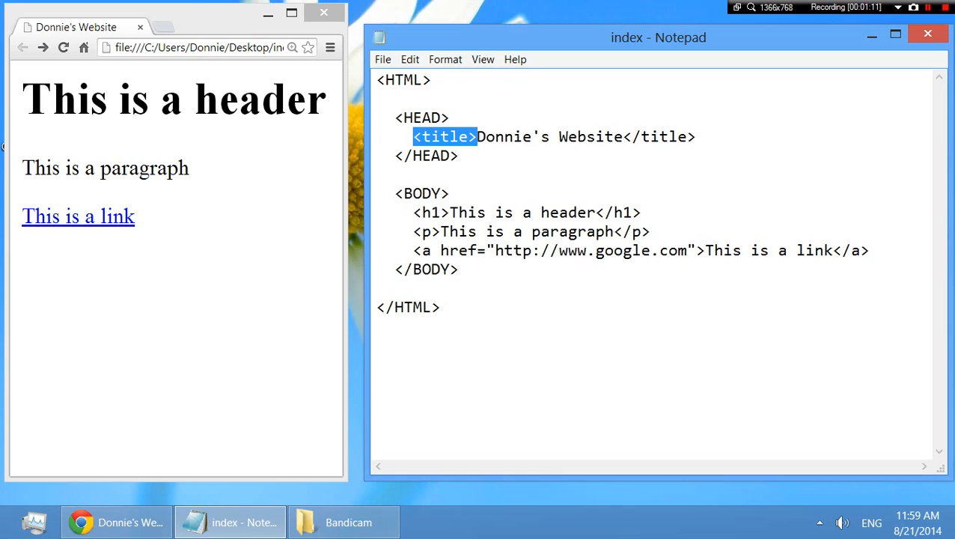
double_click(432, 213)
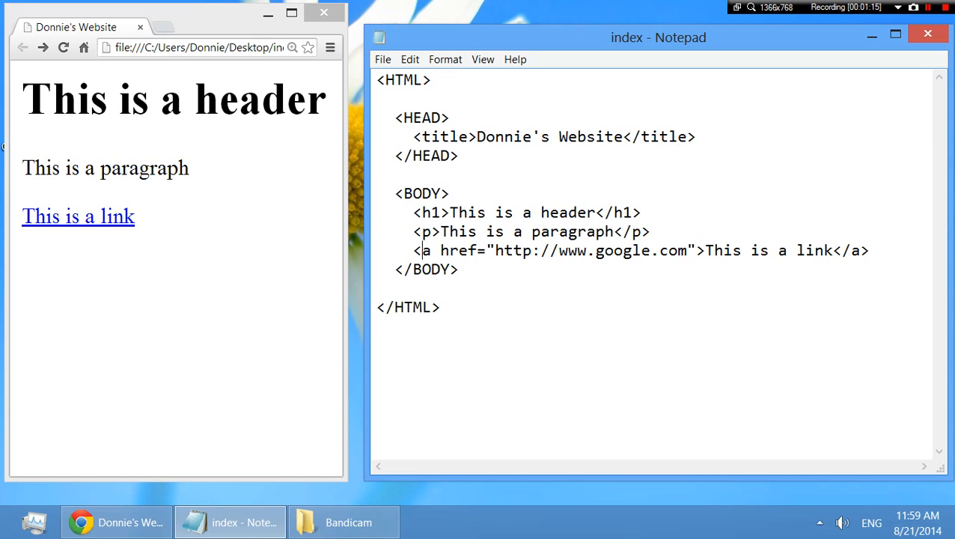
double_click(425, 250)
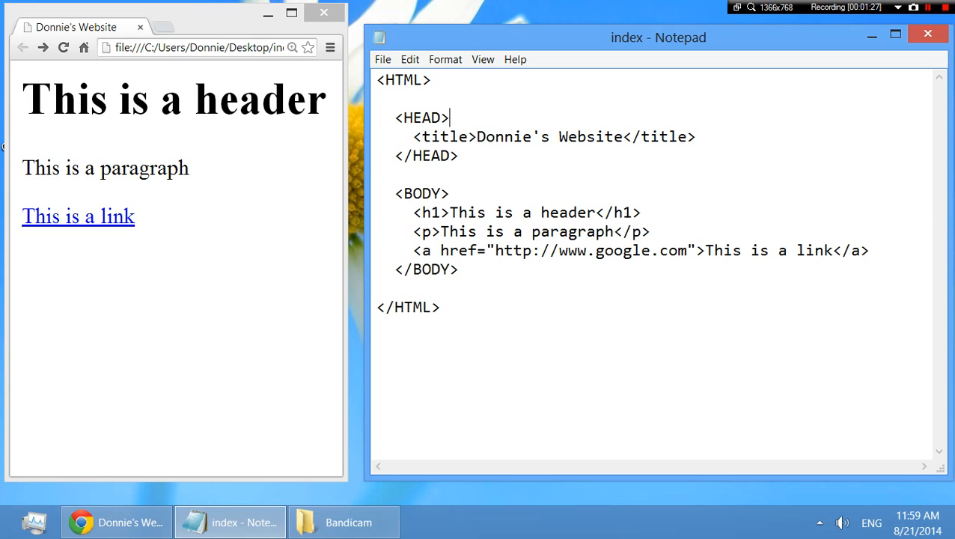
key(ctrl+a)
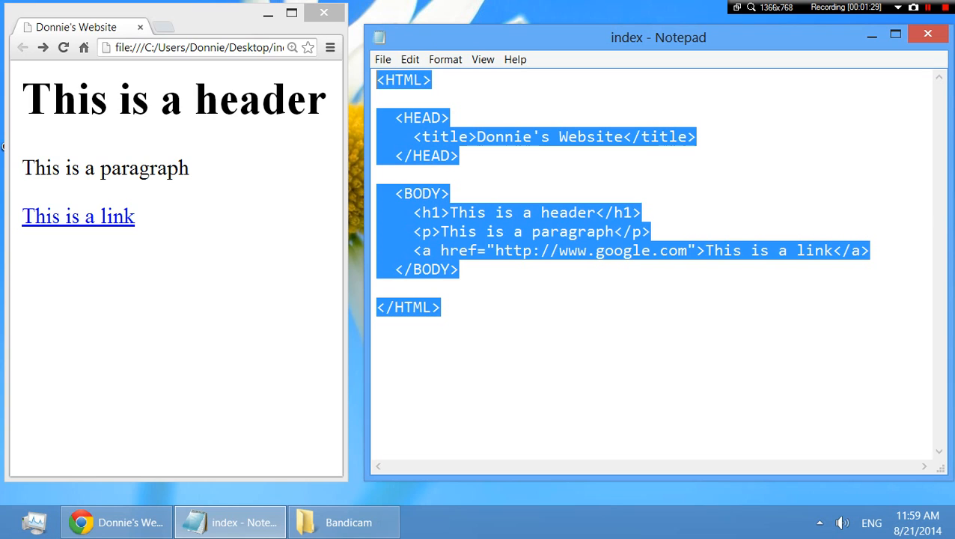
click(442, 307)
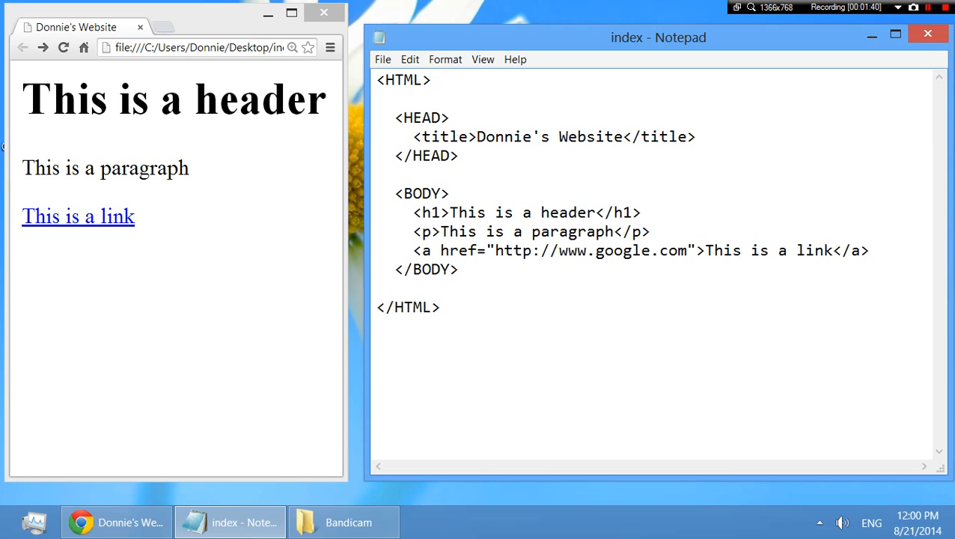
- Locate the opening BODY tag and the h1 header line where the new paragraph will go
click(458, 156)
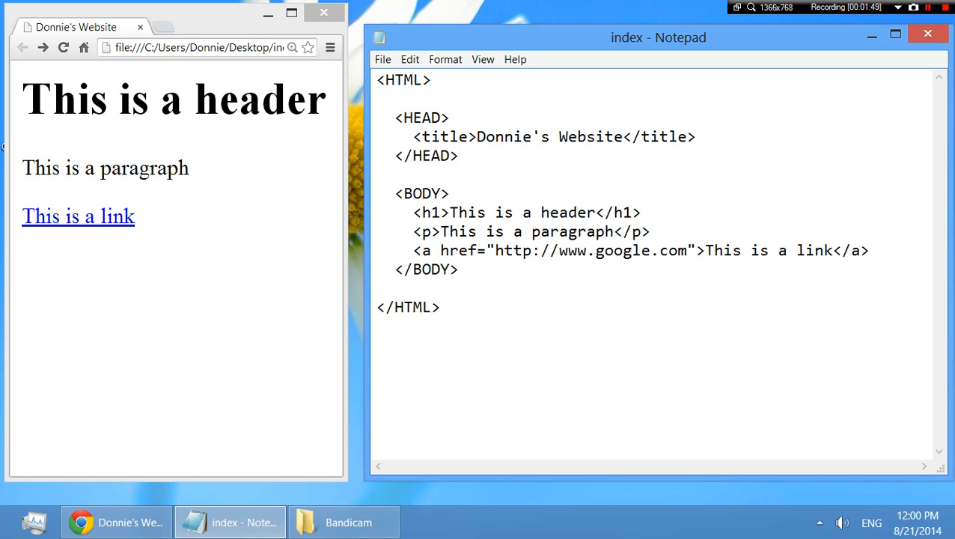
drag(476, 137, 459, 156)
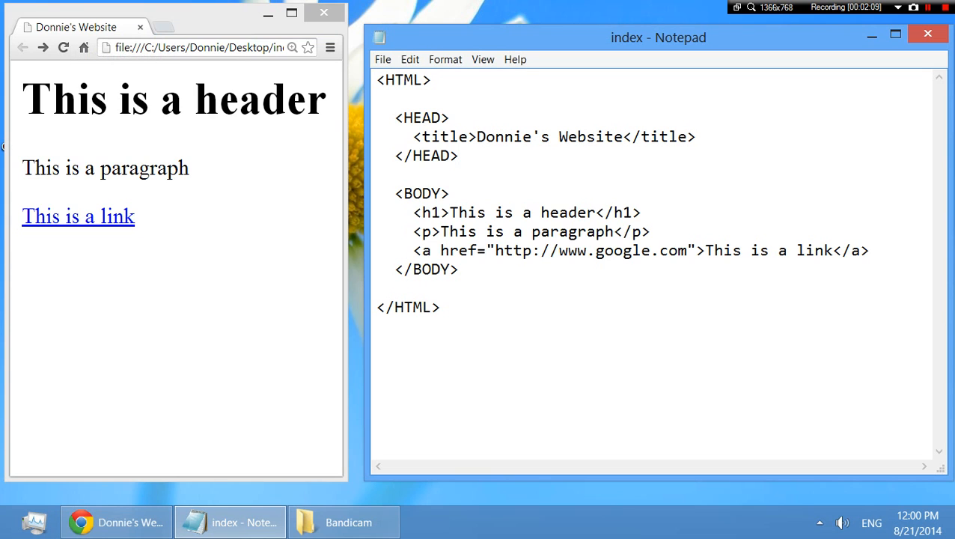
click(422, 193)
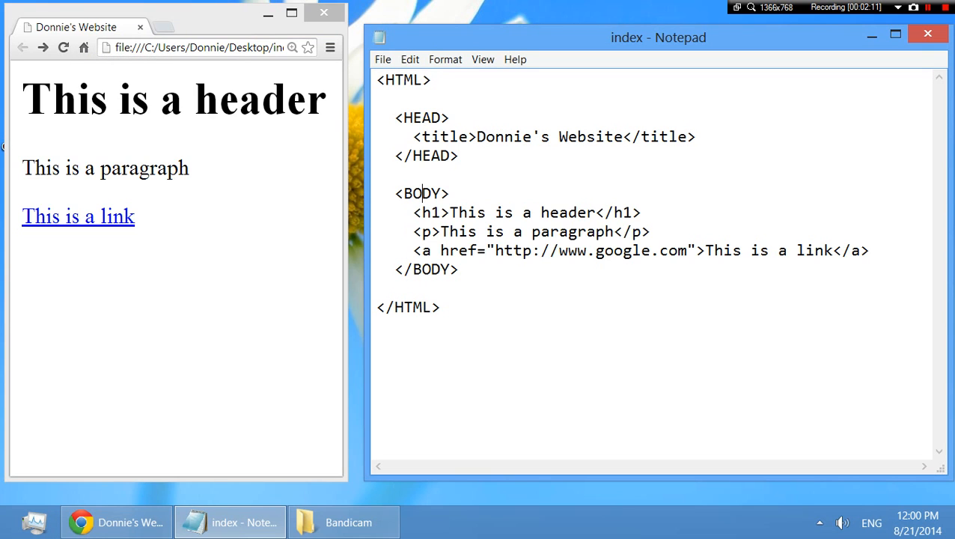
drag(413, 213, 869, 250)
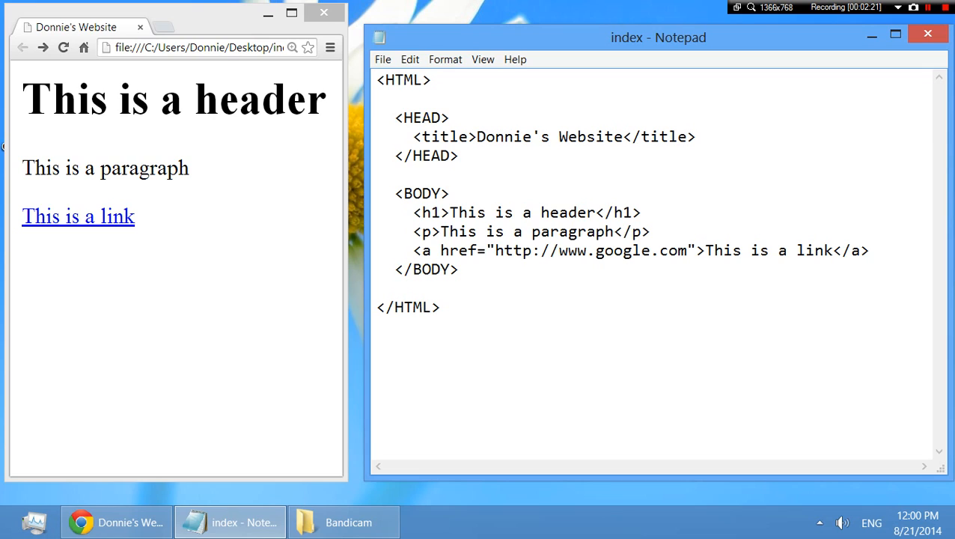
click(433, 213)
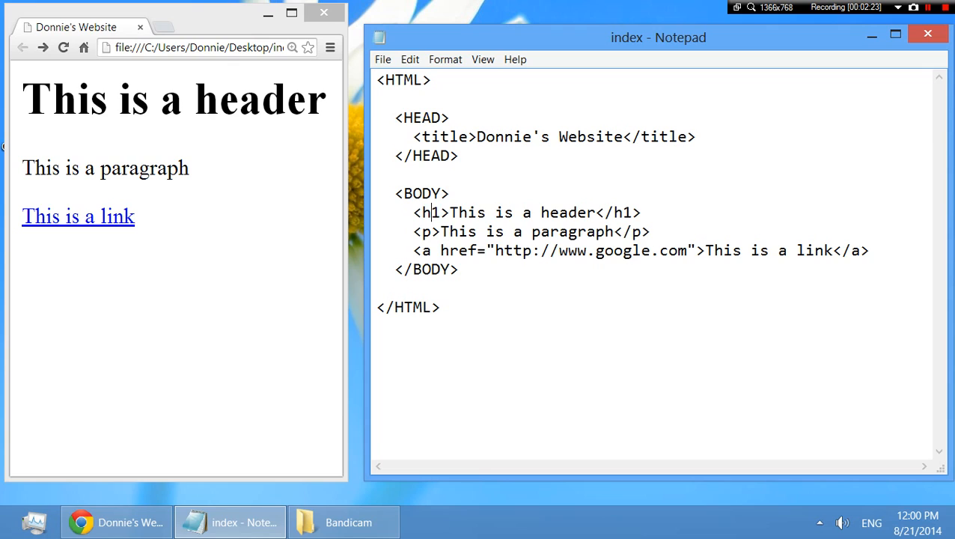
double_click(431, 213)
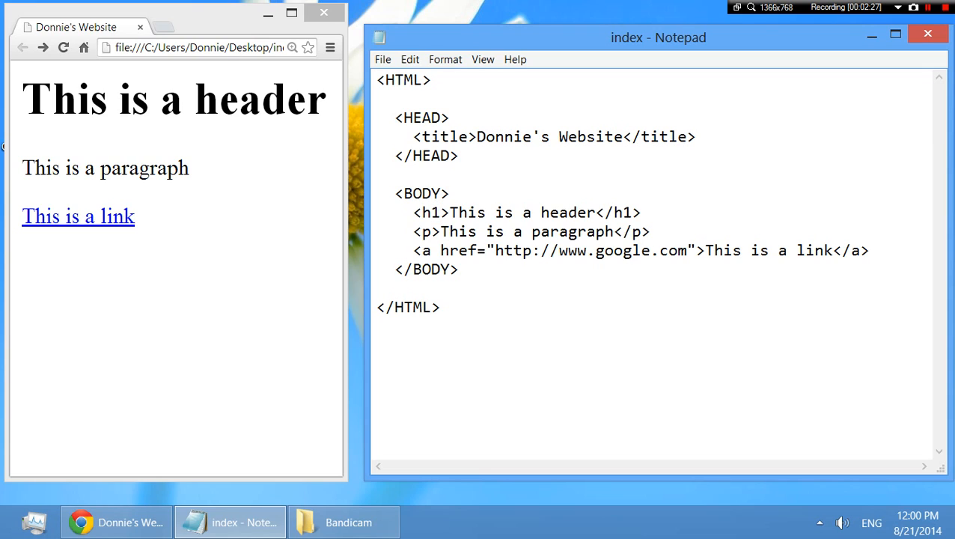
double_click(436, 212)
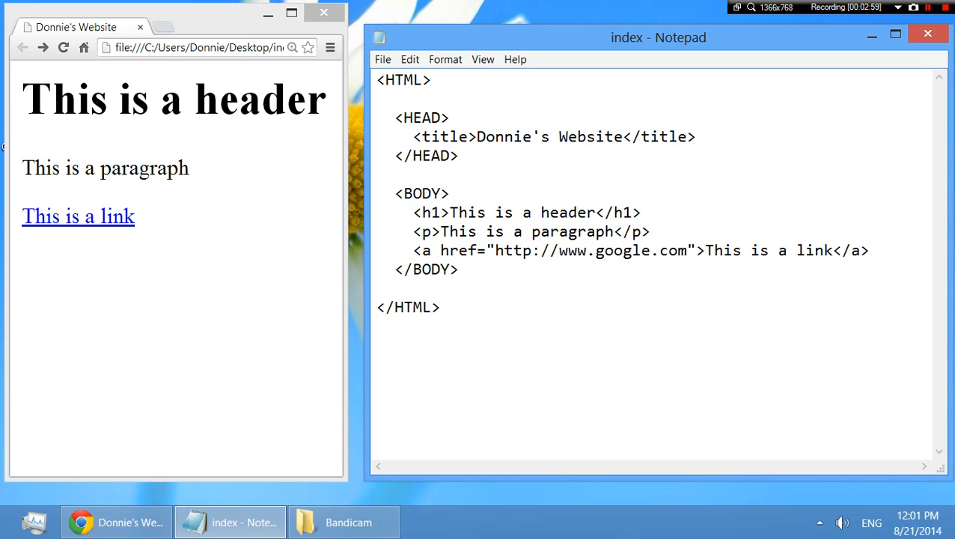
- Add a <p>This is another paragraph</p> line under the first paragraph and reload the Chrome page
text(<p>This is a paragraph</p>)
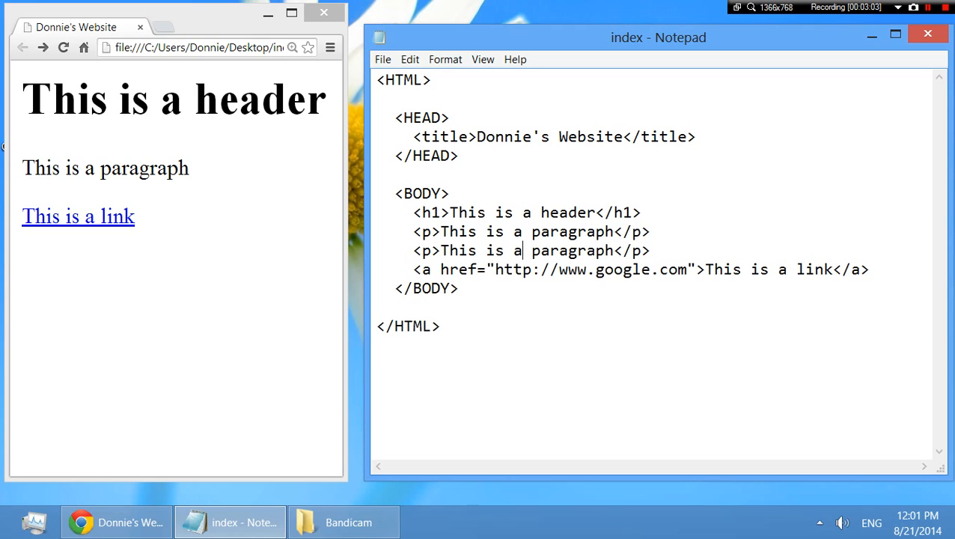
text(nother)
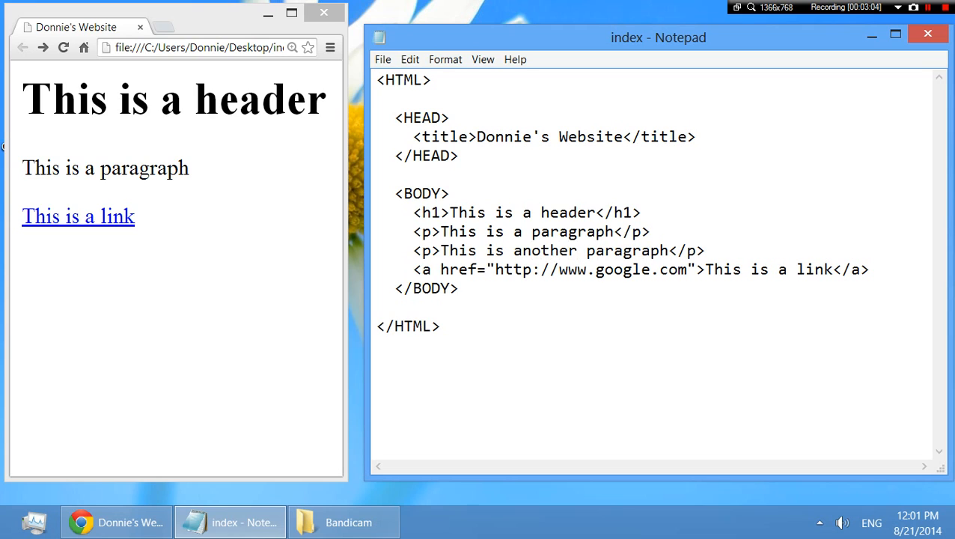
click(581, 250)
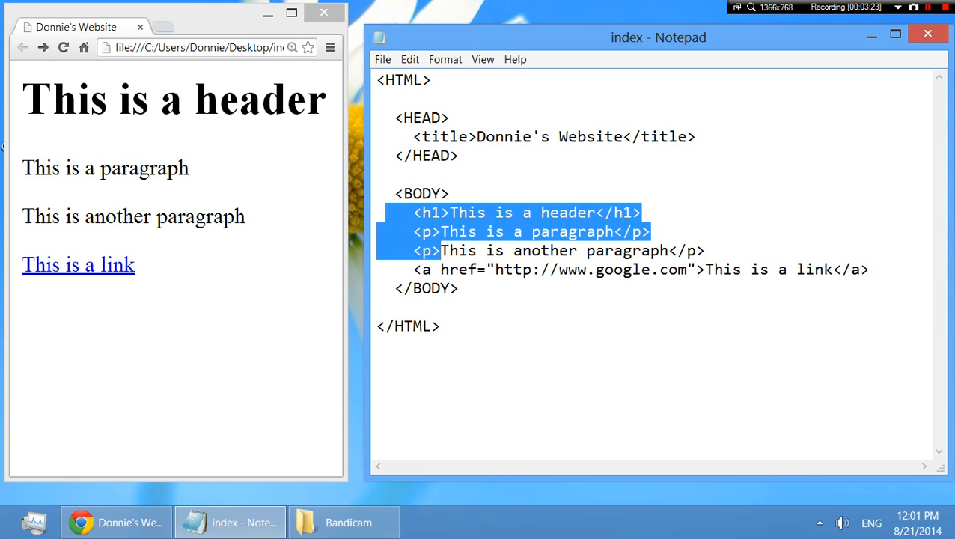
click(440, 231)
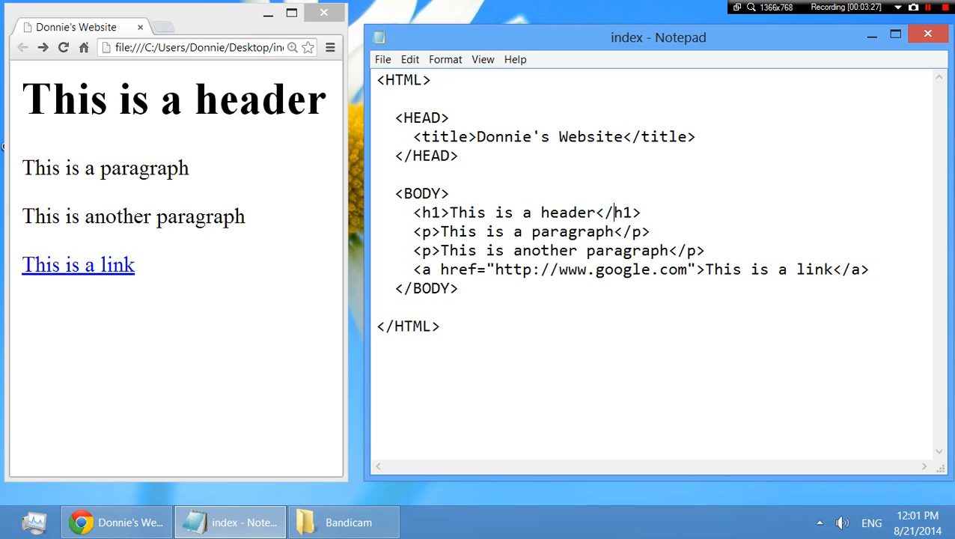
double_click(623, 212)
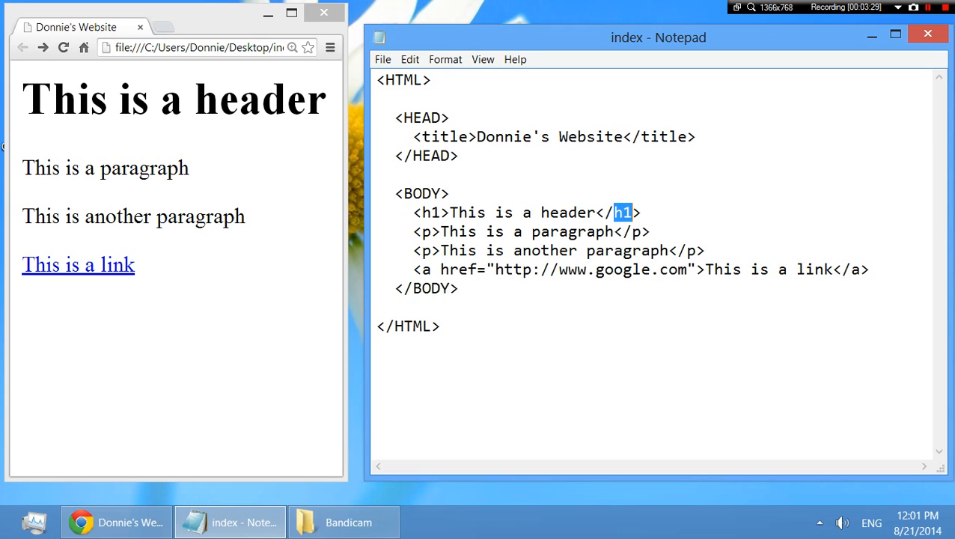
click(431, 270)
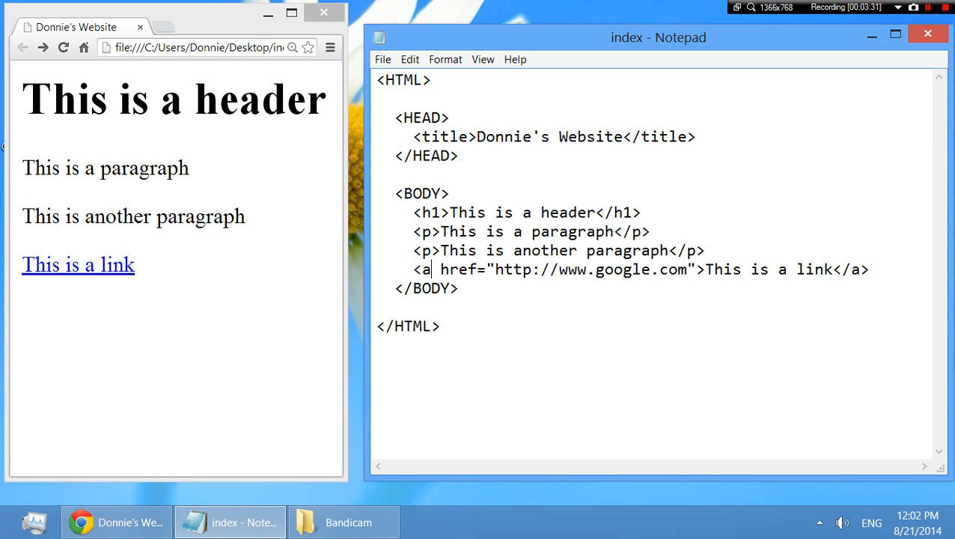
double_click(425, 270)
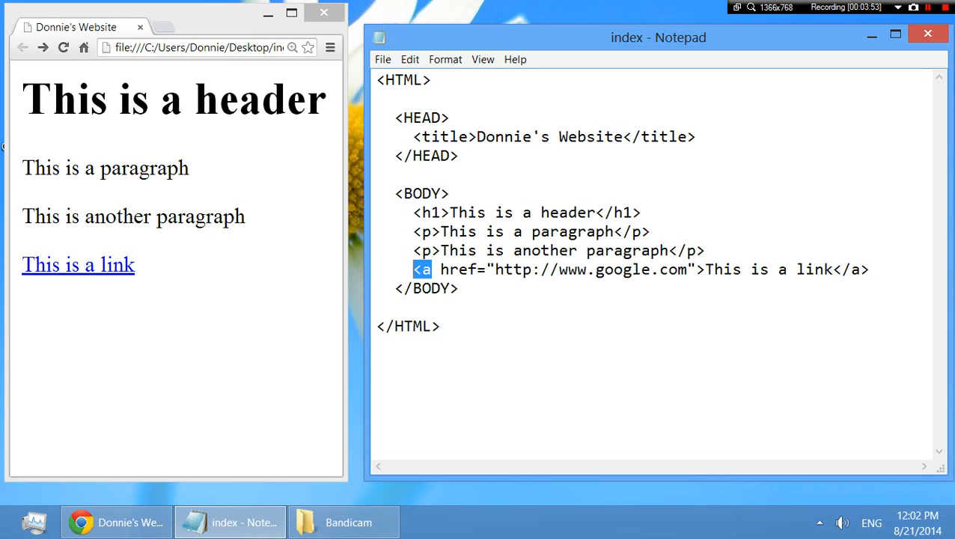
click(704, 270)
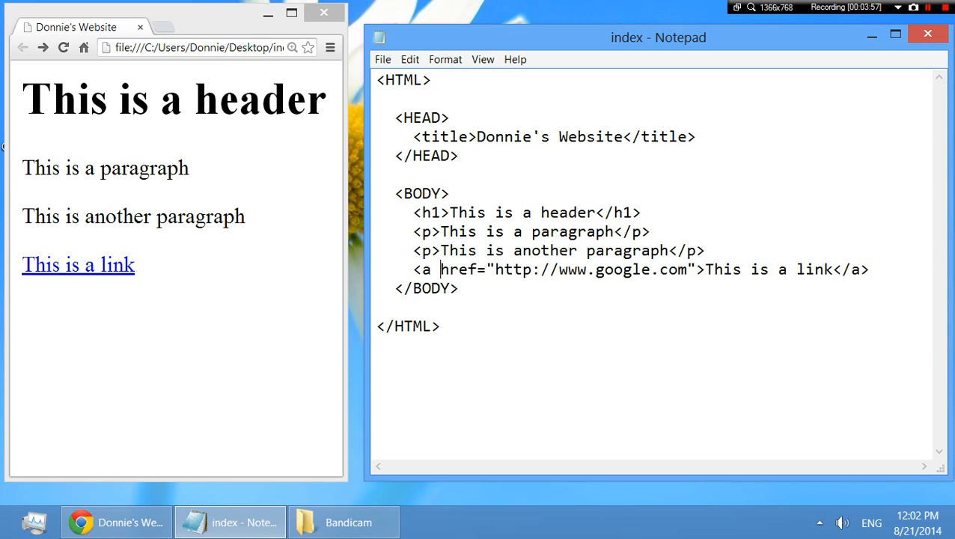
drag(440, 270, 687, 269)
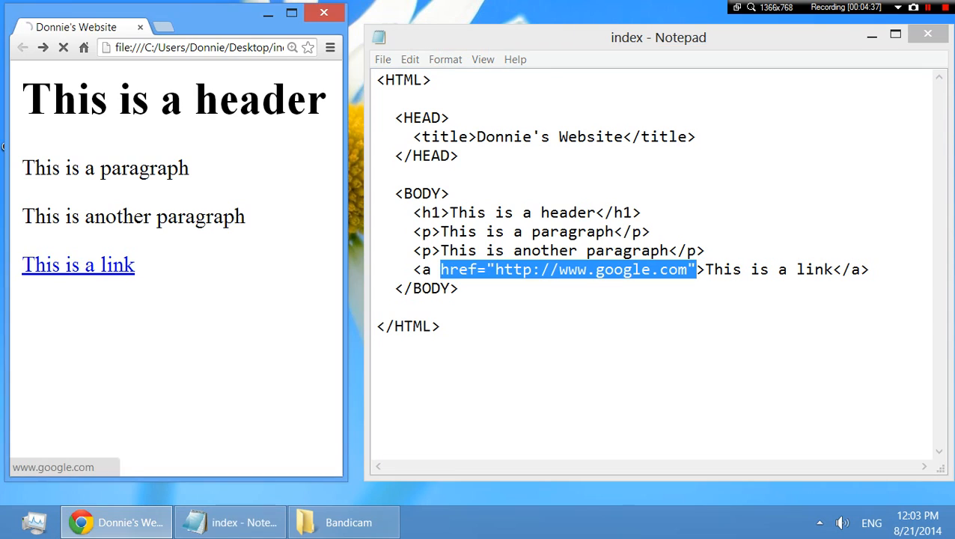
click(78, 264)
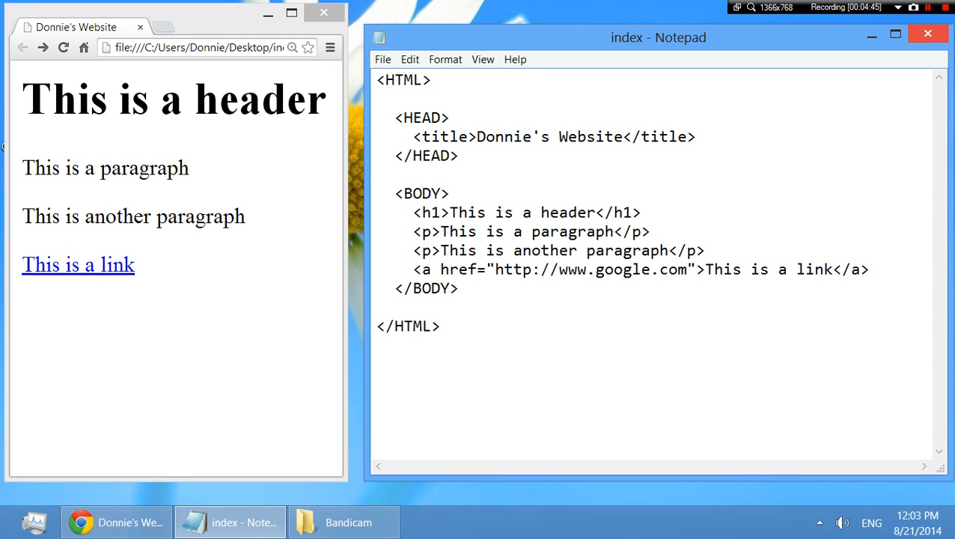
click(928, 33)
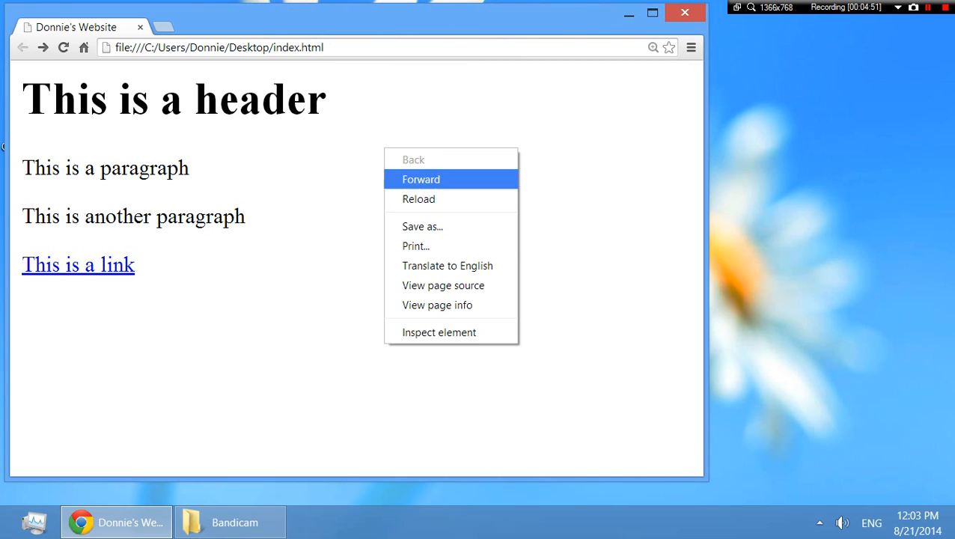
- View the page source of index.html and highlight its head lines, body markup and the h1 tag name
click(443, 285)
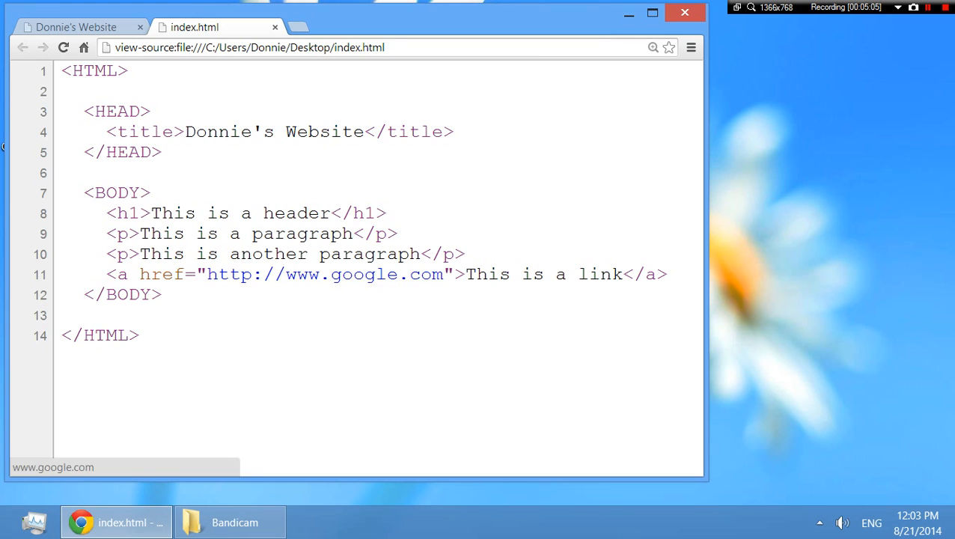
mouse_move(325, 274)
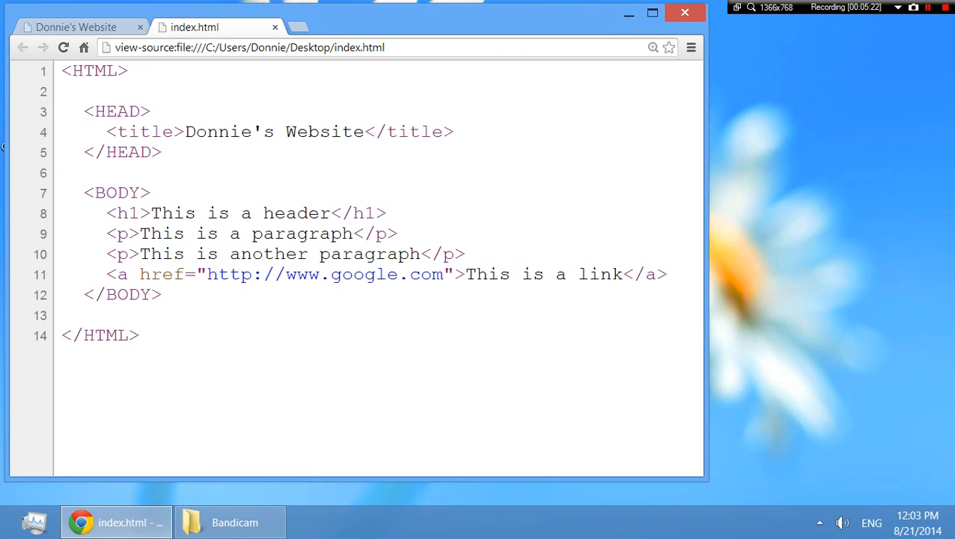
double_click(116, 192)
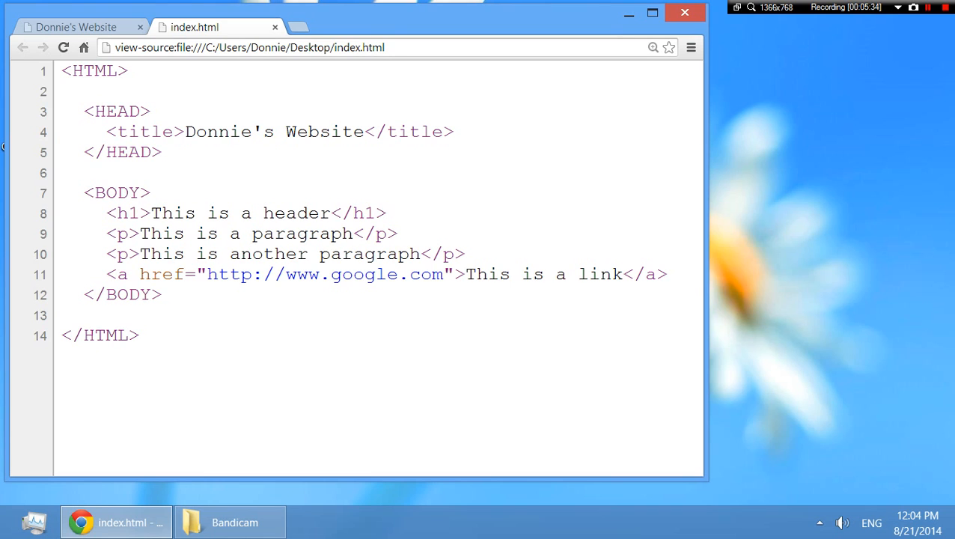
drag(84, 111, 161, 153)
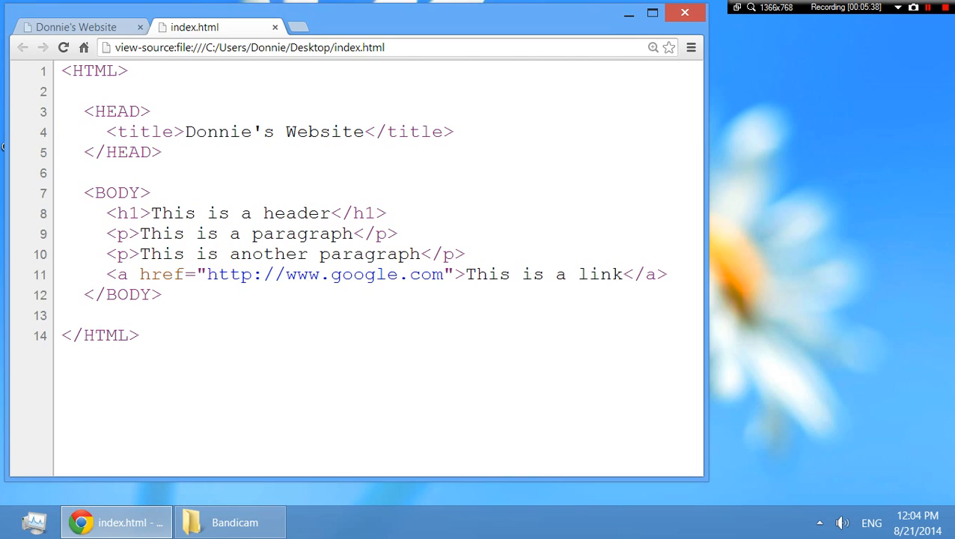
drag(108, 212, 464, 255)
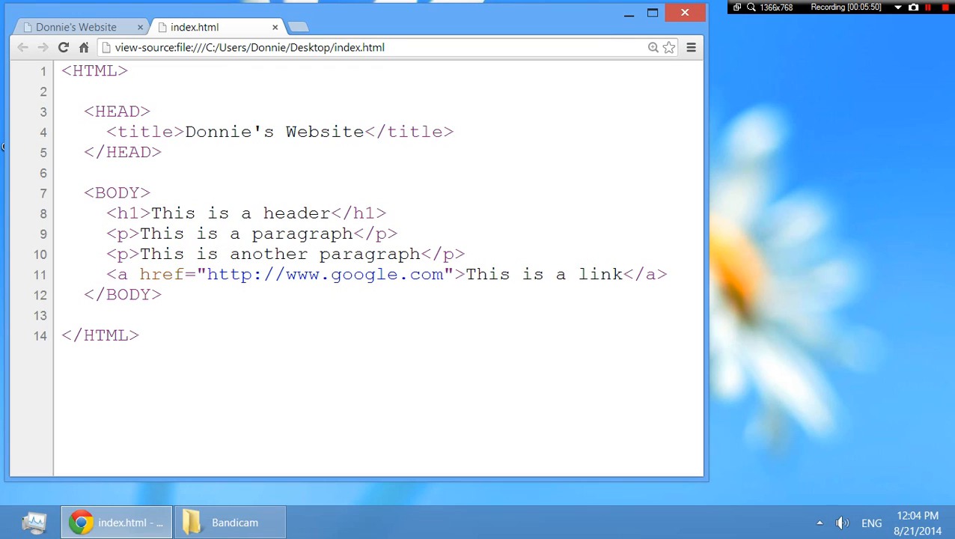
double_click(127, 213)
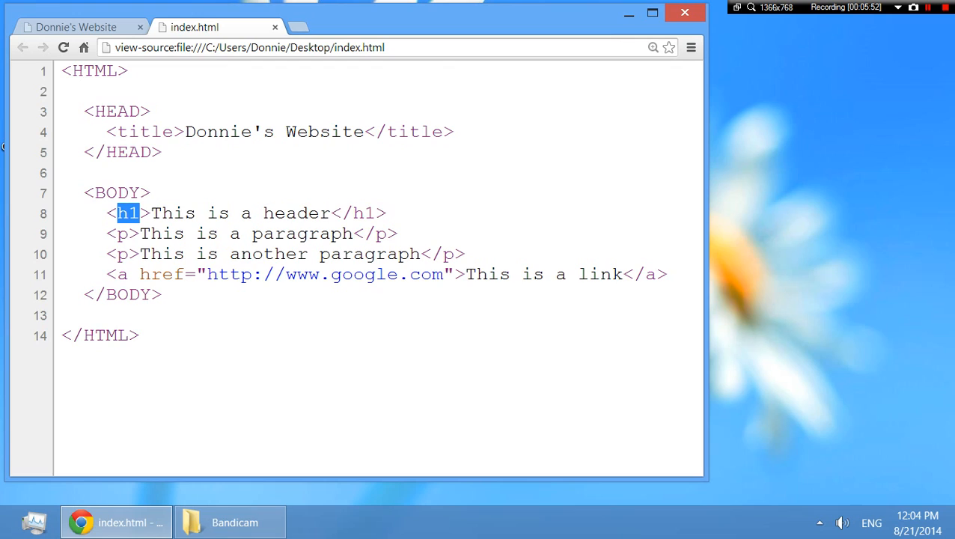